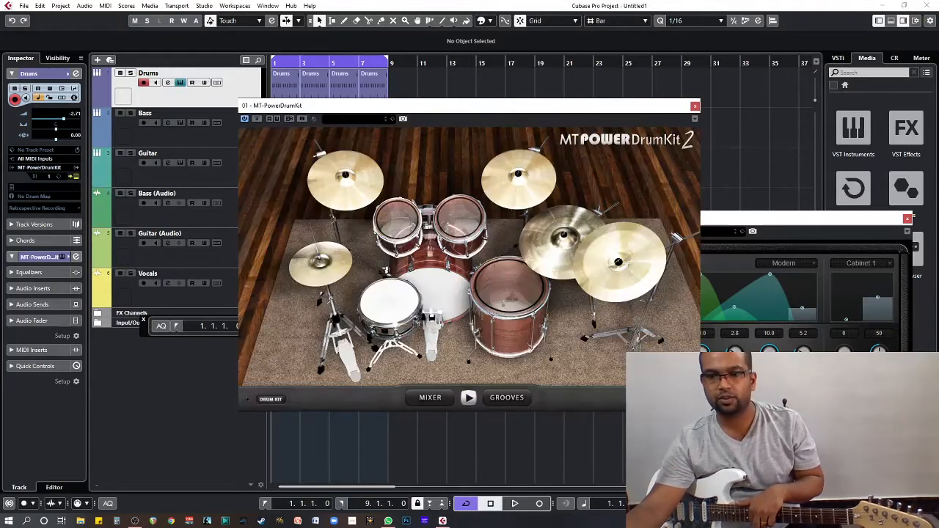
Step: Select the Guitar (Audio) track and close the MT Power Drum Kit window
left_click(158, 233)
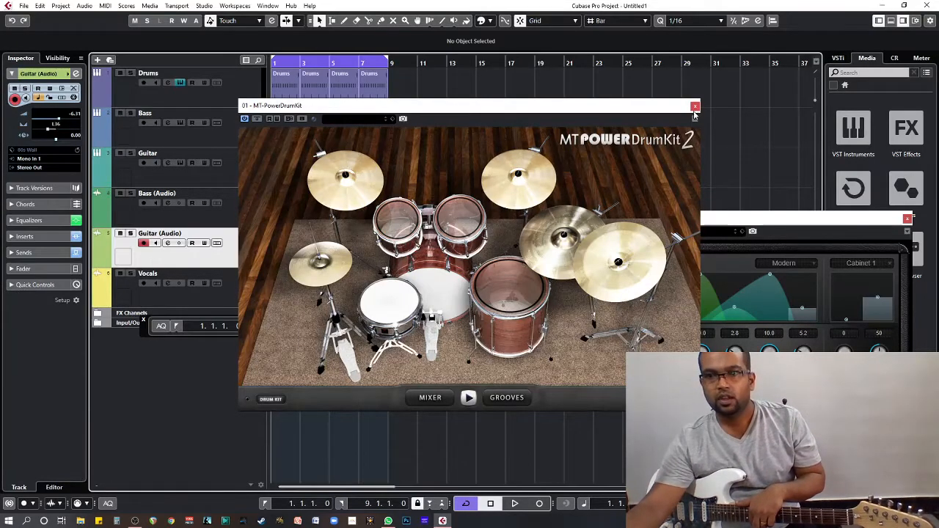
left_click(696, 105)
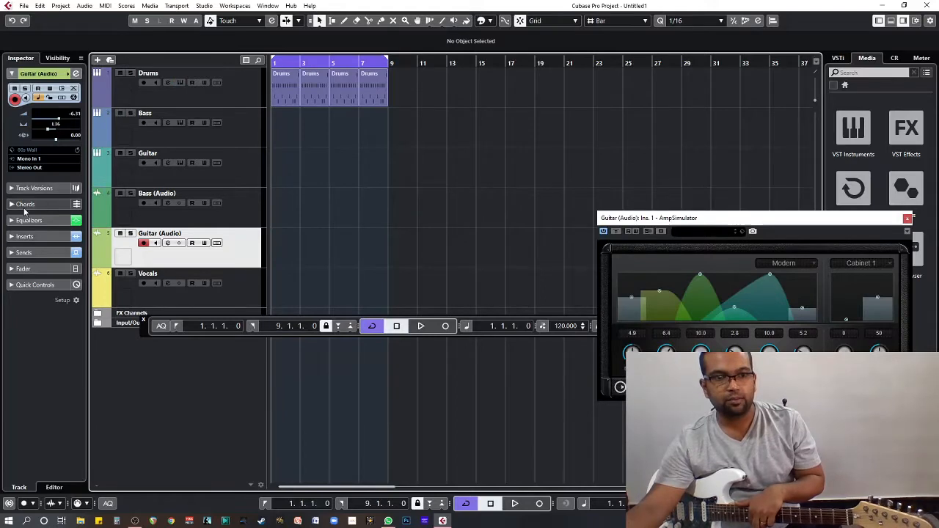
Step: Route the Guitar (Audio) track's input to the mono input in the Inspector
left_click(27, 158)
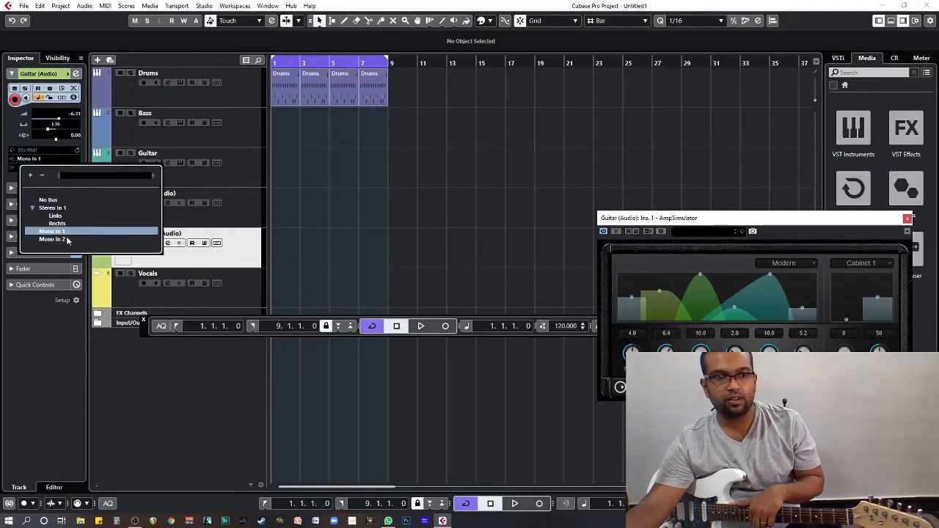
left_click(52, 231)
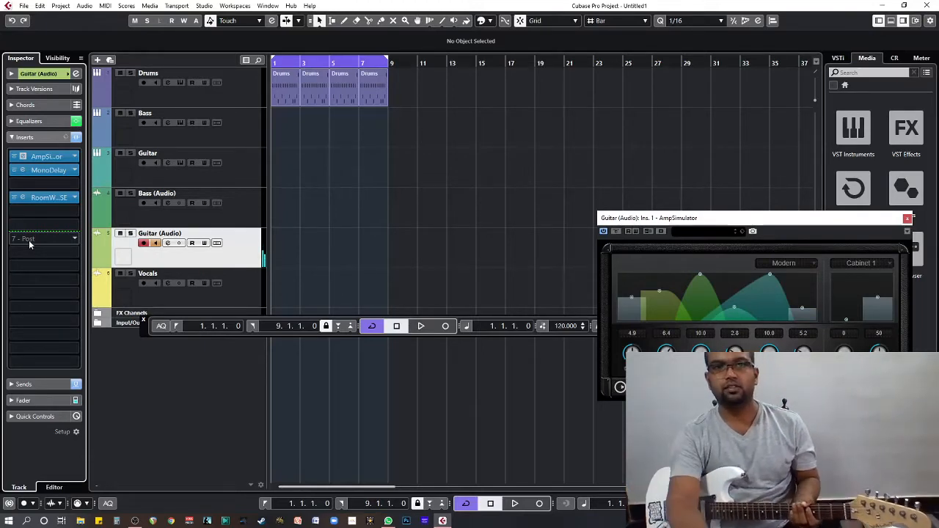
left_click(420, 326)
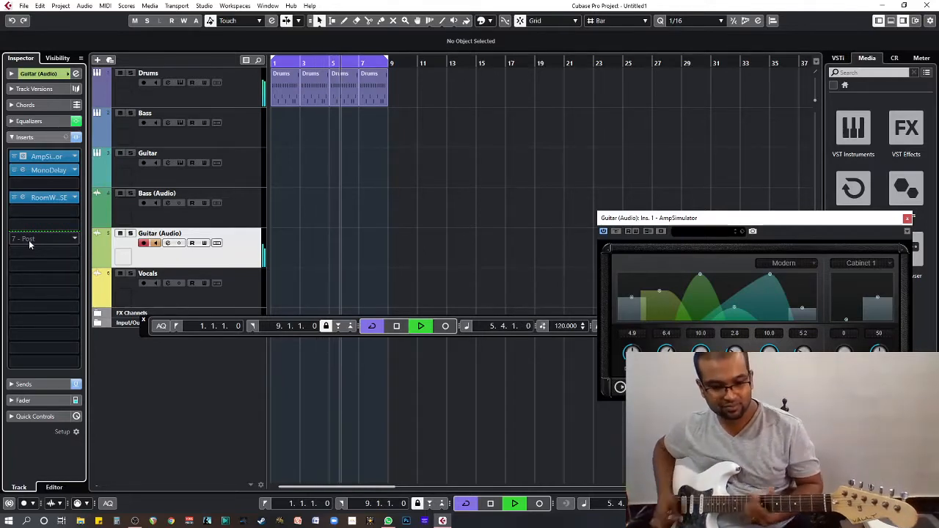
left_click(420, 326)
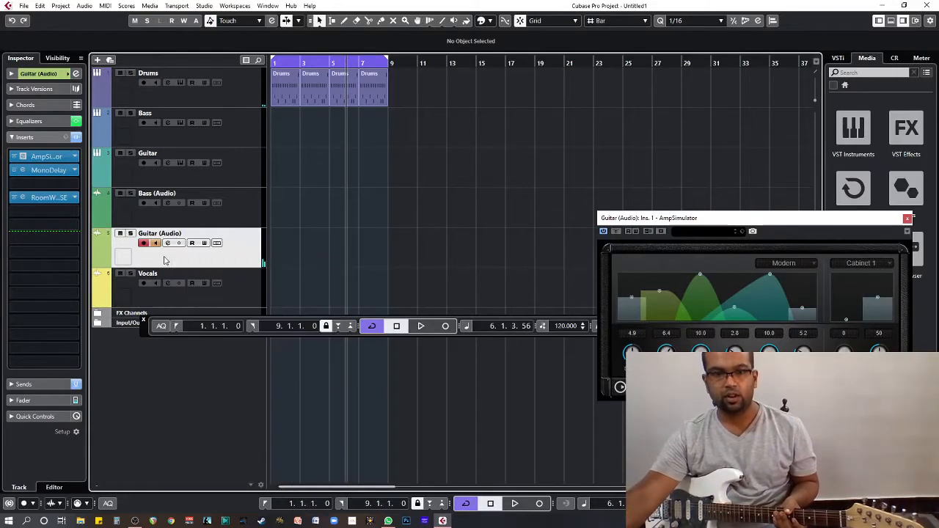
Step: Duplicate the Guitar (Audio) track and arm the new Guitar (Audio) (D) track
right_click(164, 262)
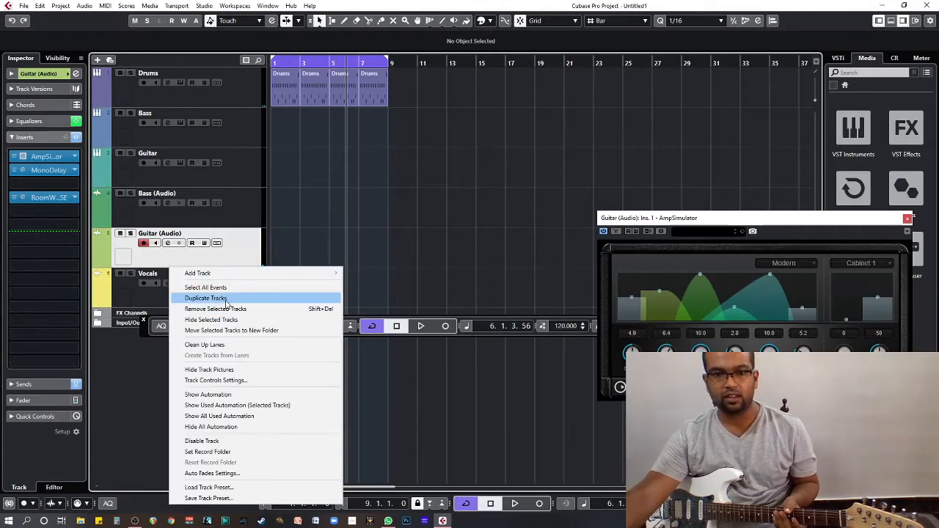
left_click(205, 297)
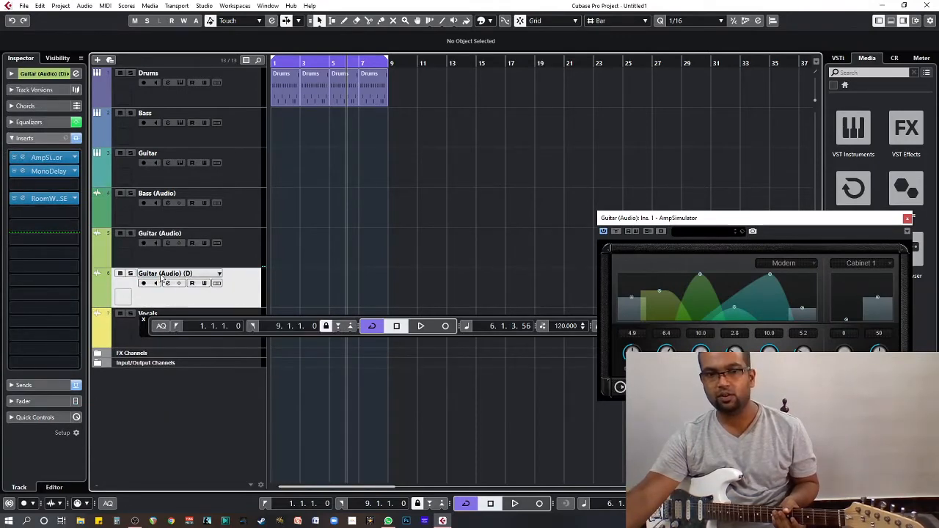
left_click(144, 283)
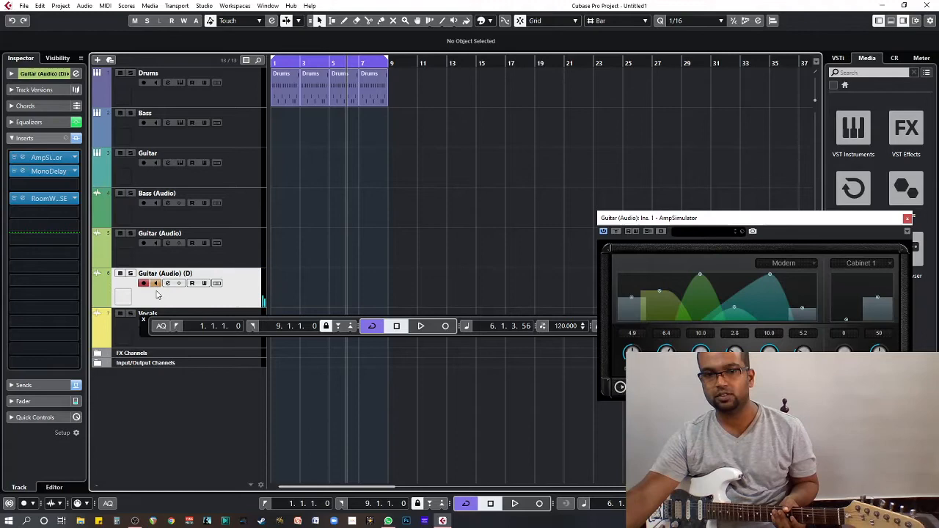
mouse_move(429, 429)
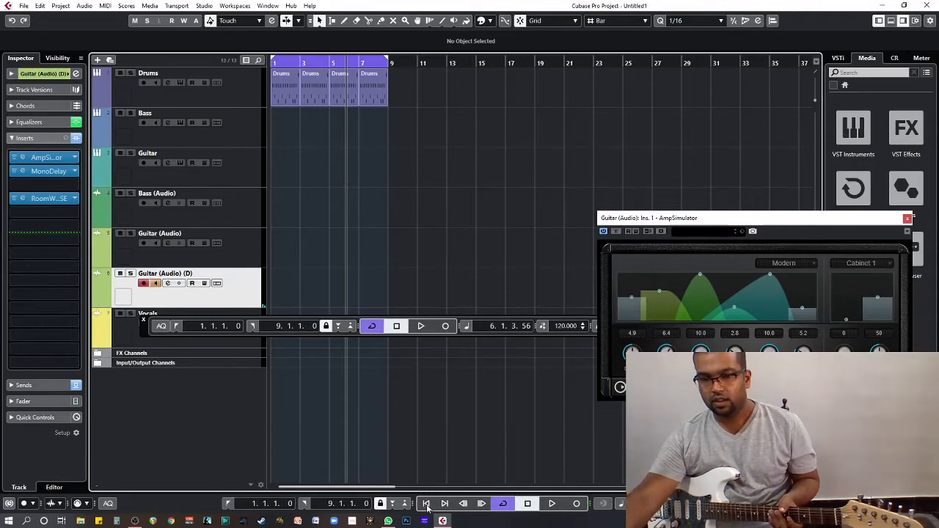
Step: Record a rhythm guitar take on Guitar (Audio) (D) and stop the transport
left_click(426, 503)
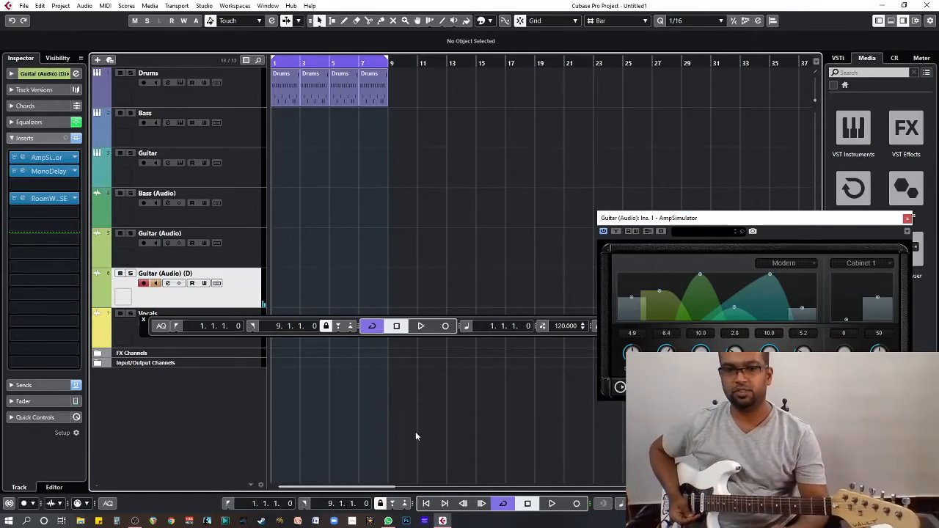
left_click(444, 326)
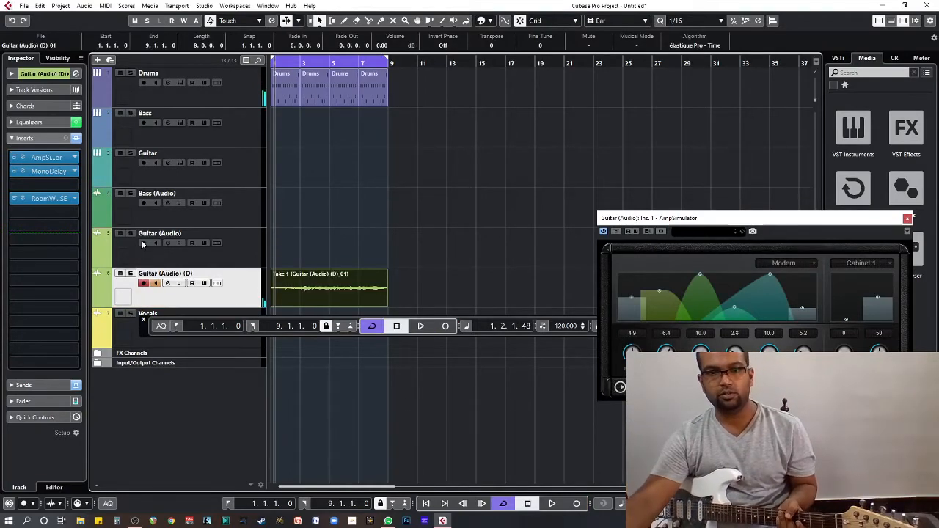
Step: Arm the original Guitar (Audio) track and start playback for preset browsing
left_click(144, 244)
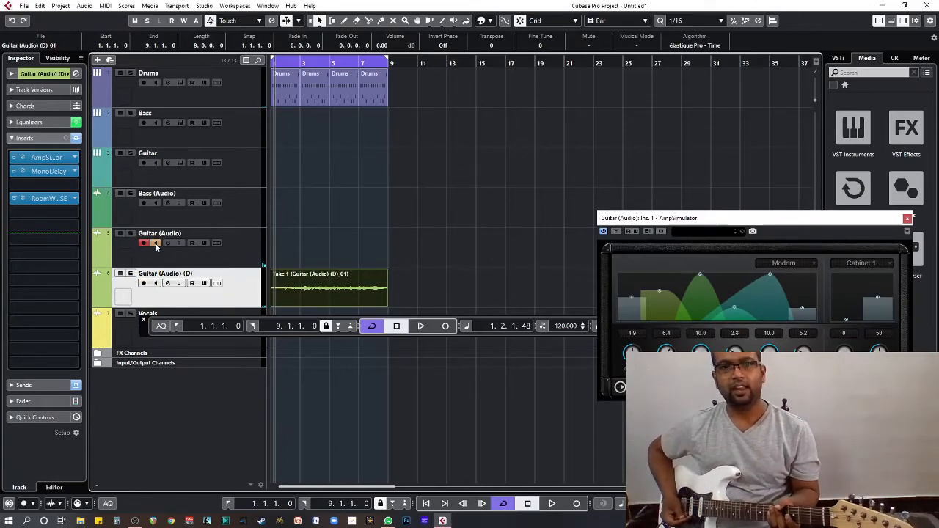
left_click(420, 326)
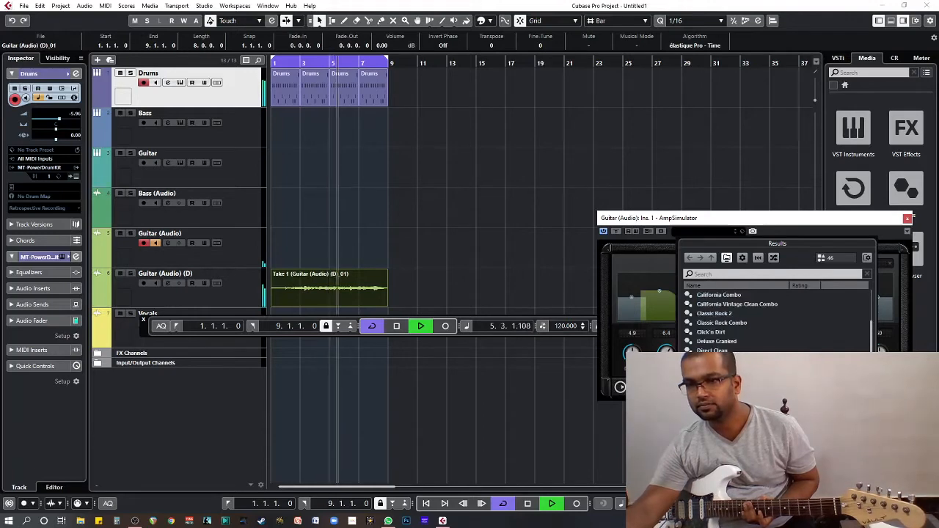
Step: Load the Classic Rock Combo AmpSimulator preset, then stop playback
double_click(722, 323)
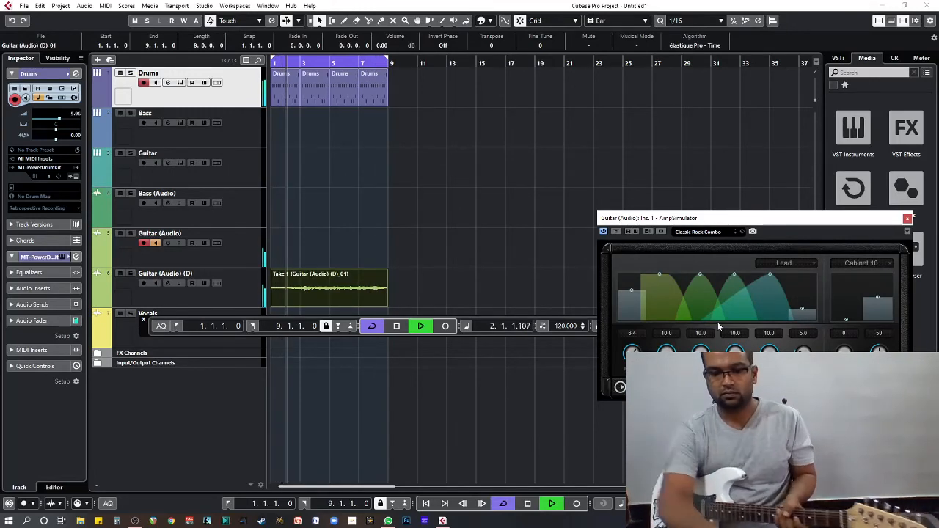
left_click(396, 326)
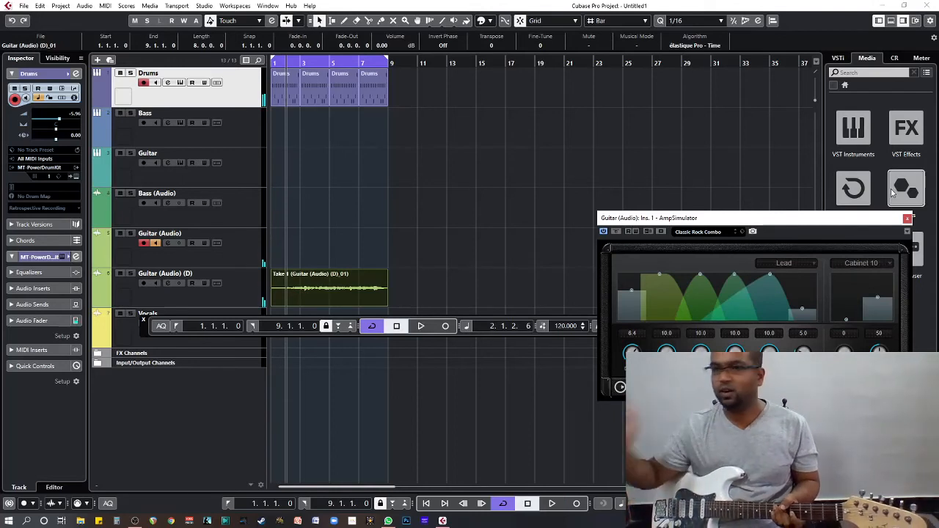